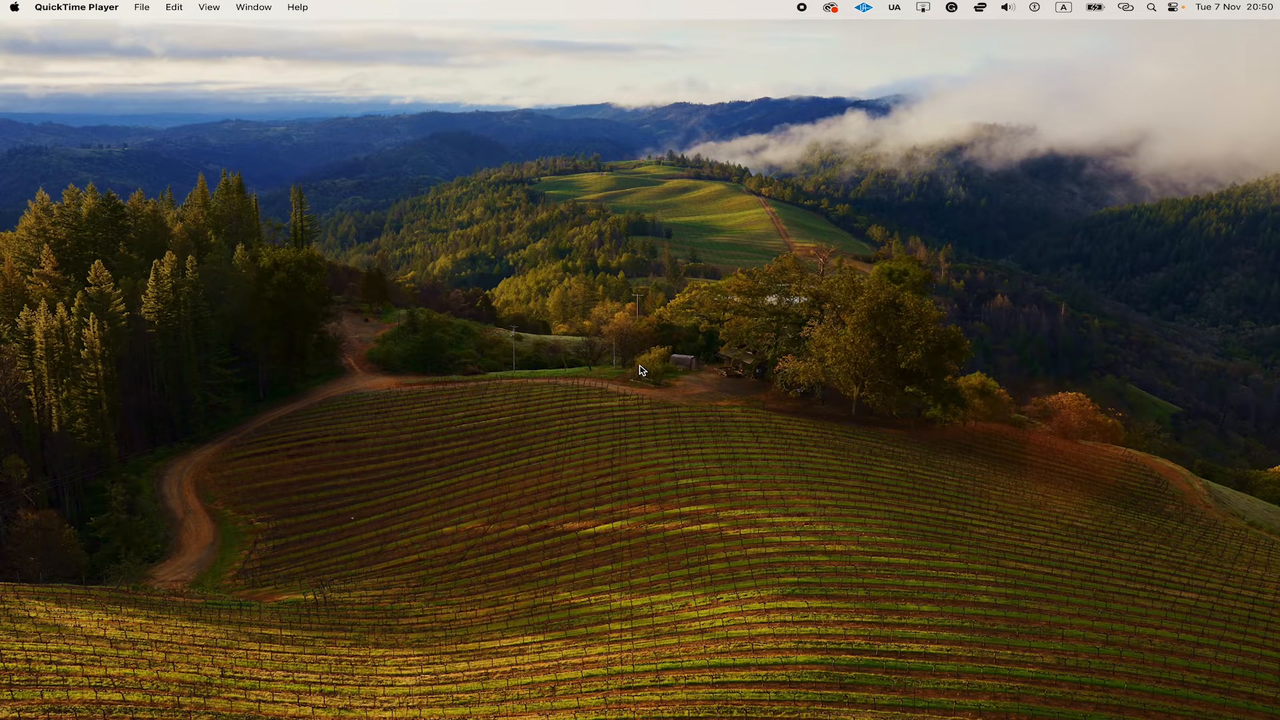
{"action": "mouse_move", "coordinate": [659, 374]}
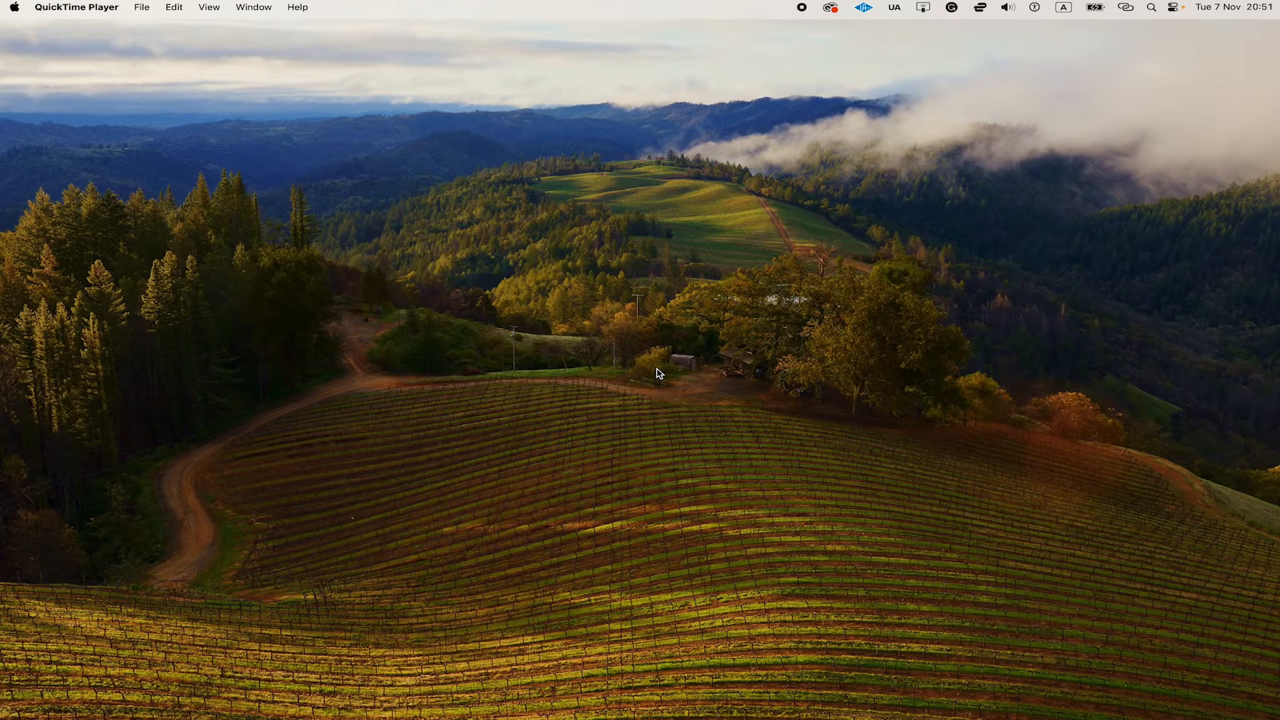
{"action": "mouse_move", "coordinate": [694, 345]}
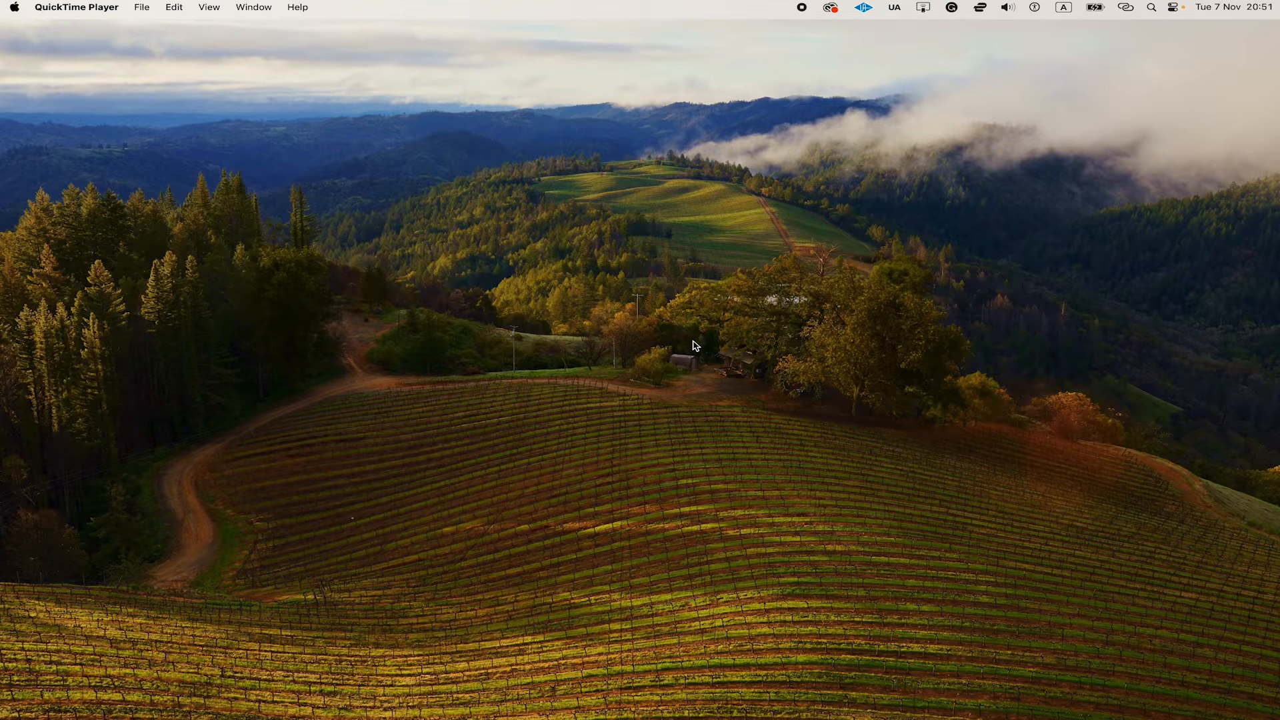
{"action": "mouse_move", "coordinate": [1135, 23]}
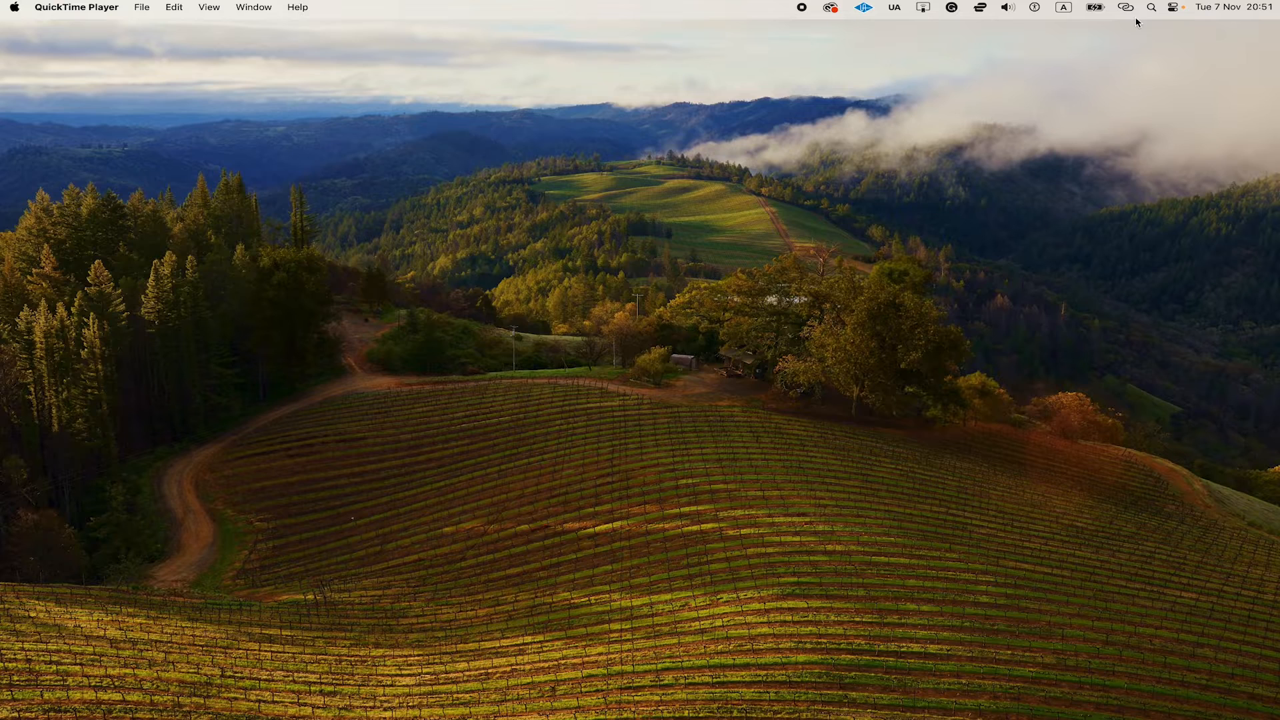
Step: Launch QuickTime Player and start a new movie recording showing the live camera feed
{"action": "type", "text": "quicktime"}
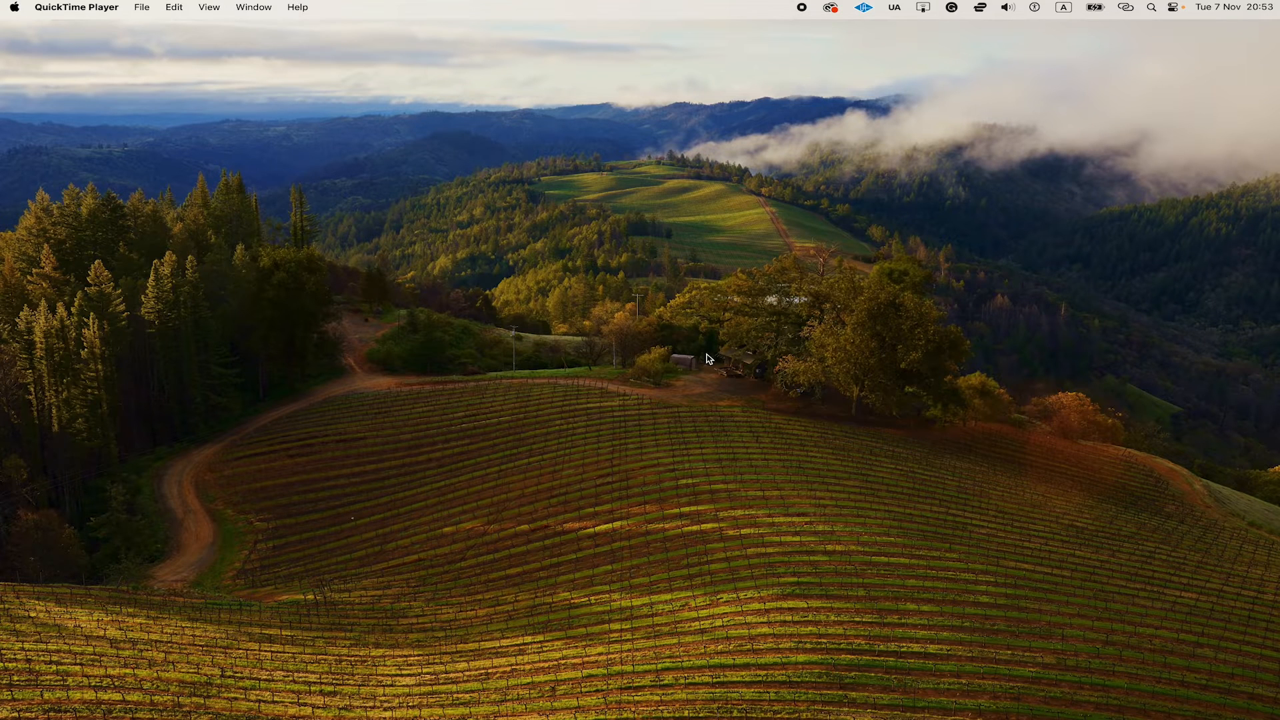
{"action": "mouse_move", "coordinate": [600, 323]}
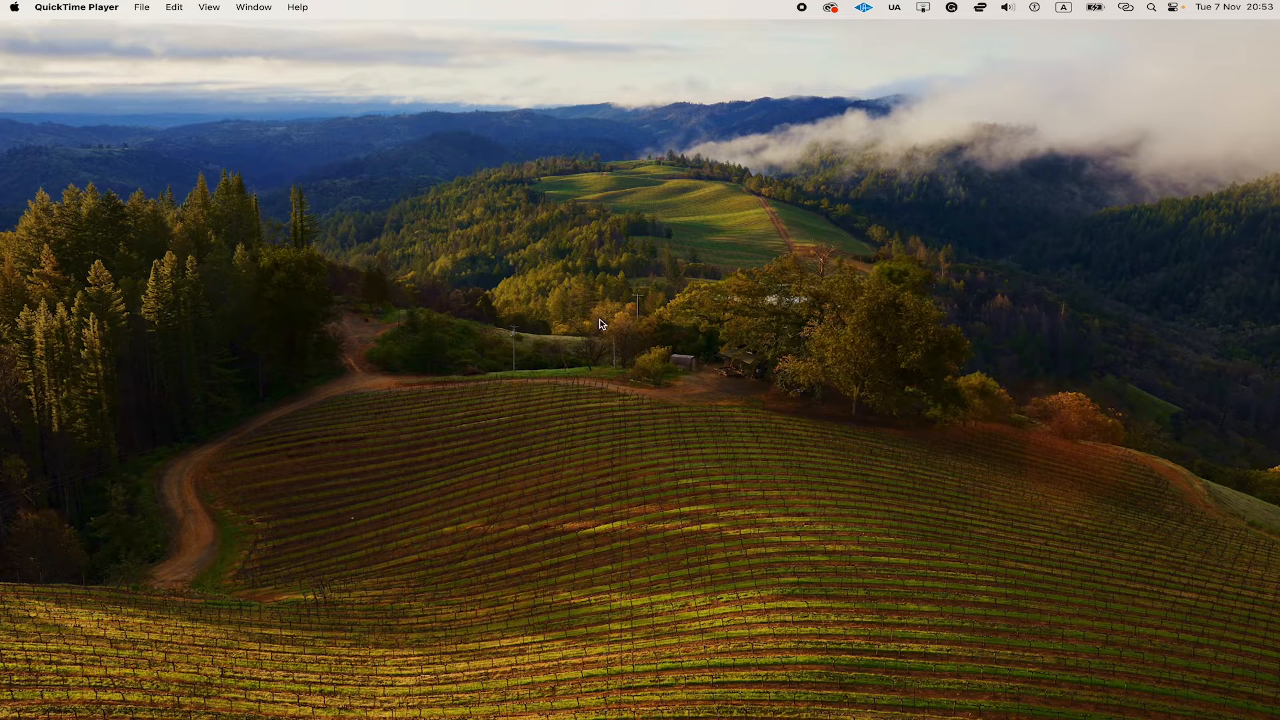
{"action": "left_click", "coordinate": [142, 7]}
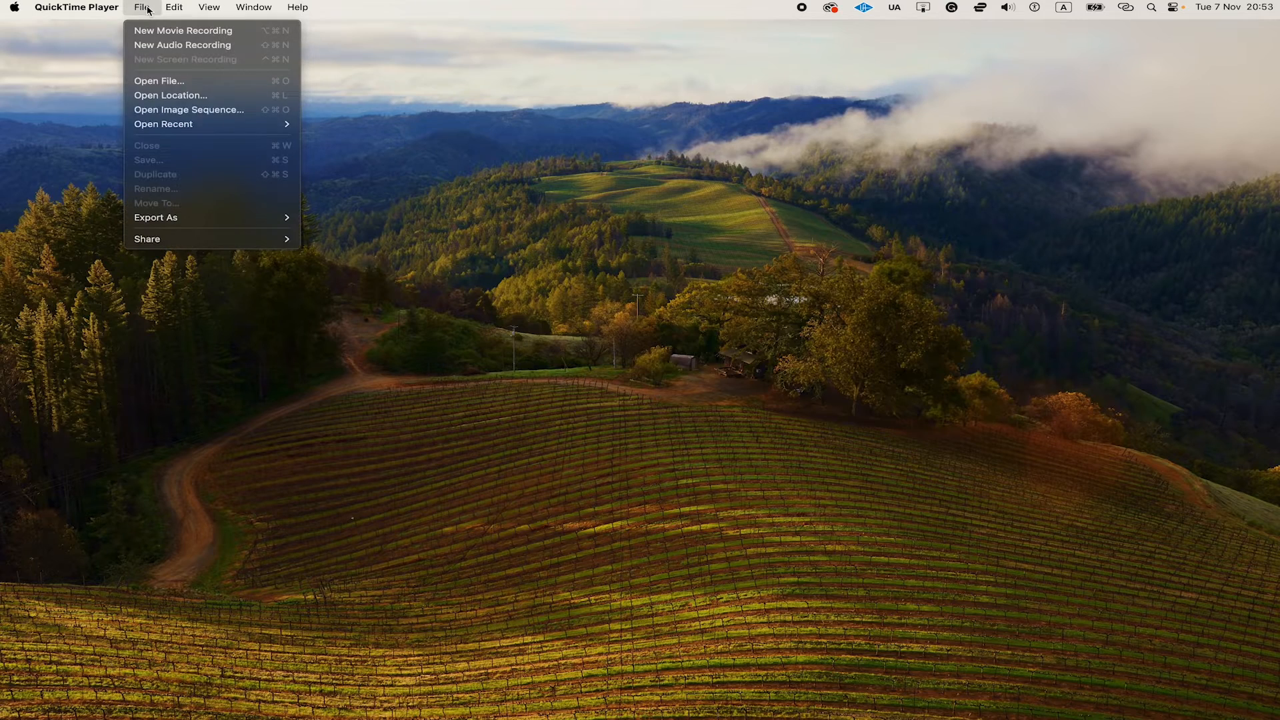
{"action": "left_click", "coordinate": [183, 30]}
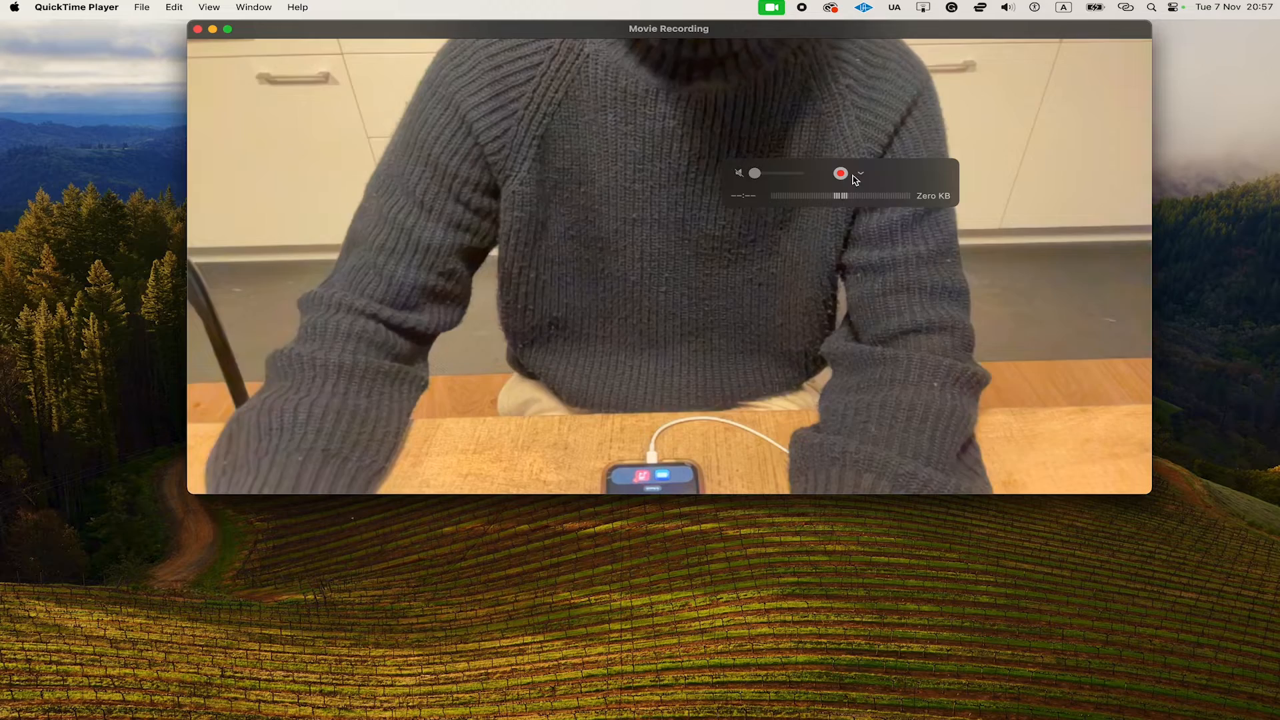
{"action": "left_click", "coordinate": [860, 173]}
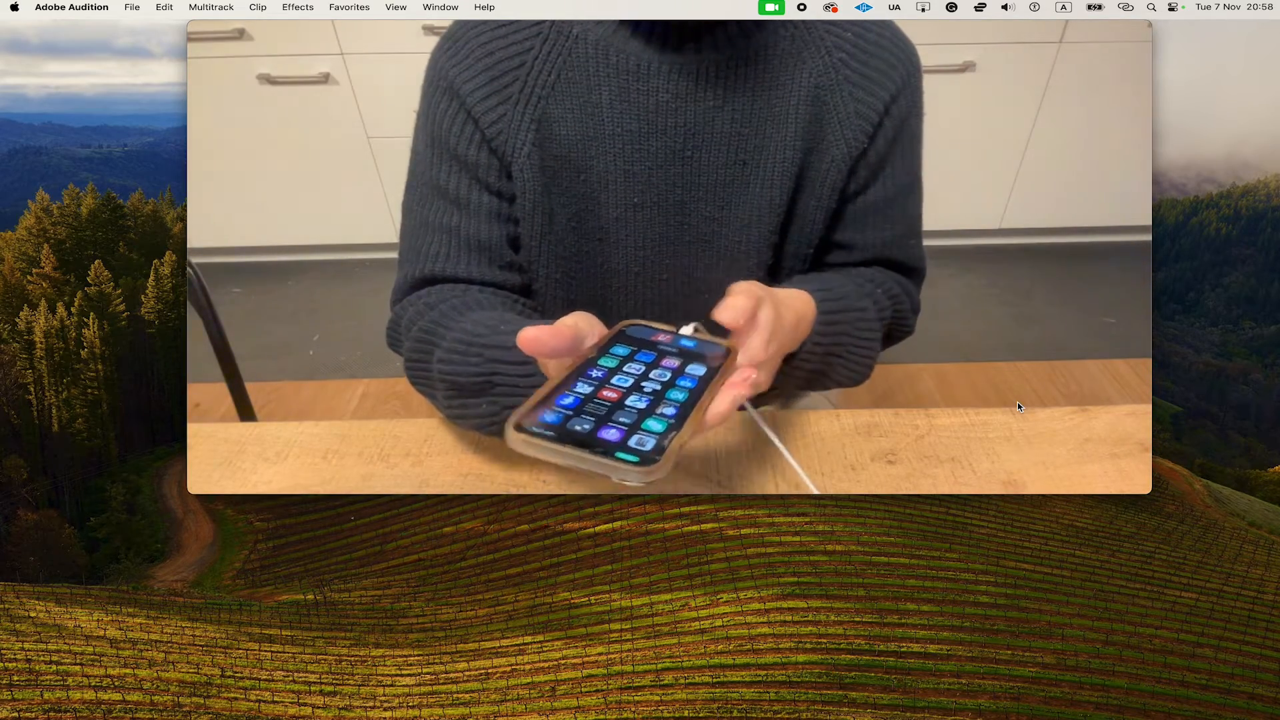
Step: Select the connected iPhone screen as the recording's video source
{"action": "left_click", "coordinate": [859, 173]}
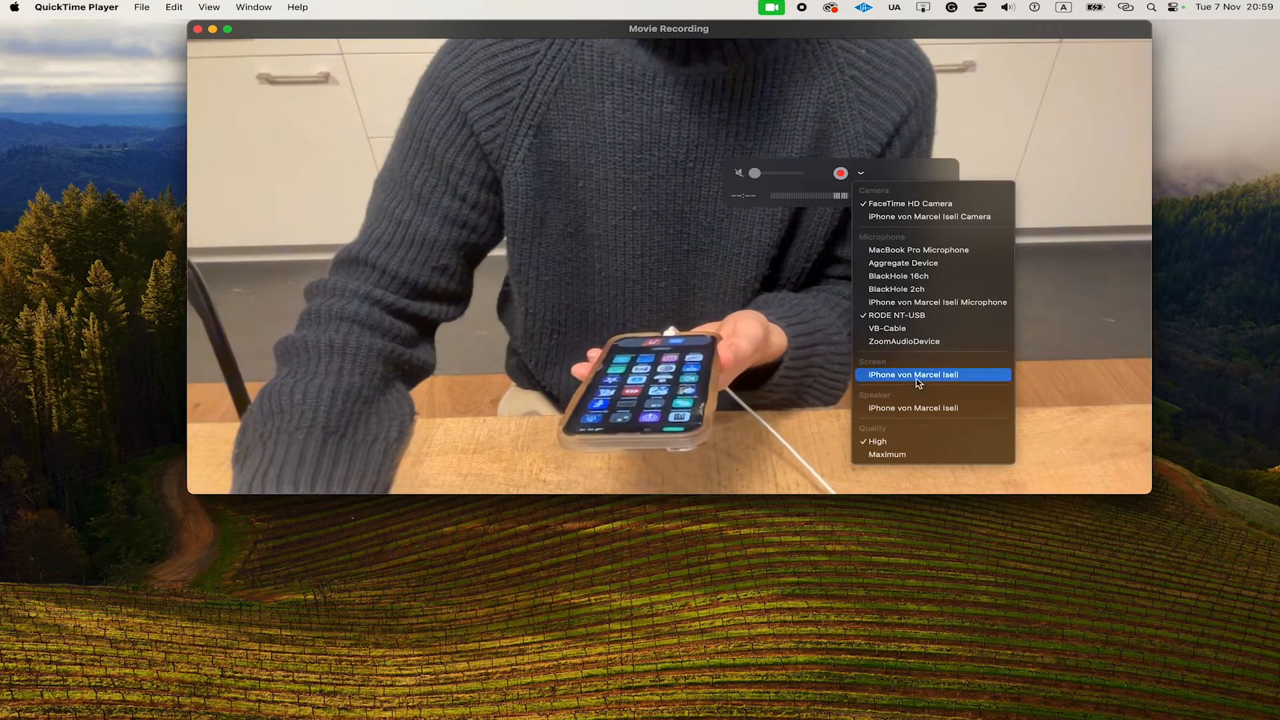
{"action": "left_click", "coordinate": [912, 374]}
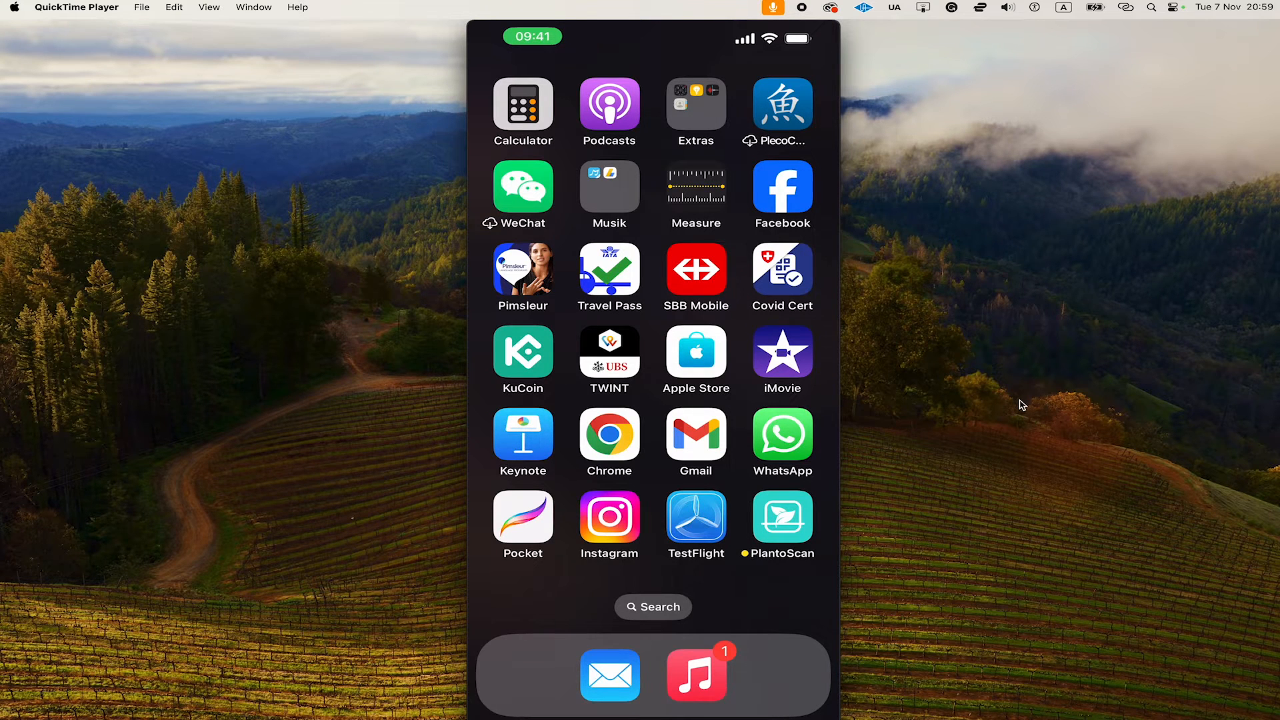
{"action": "mouse_move", "coordinate": [943, 392]}
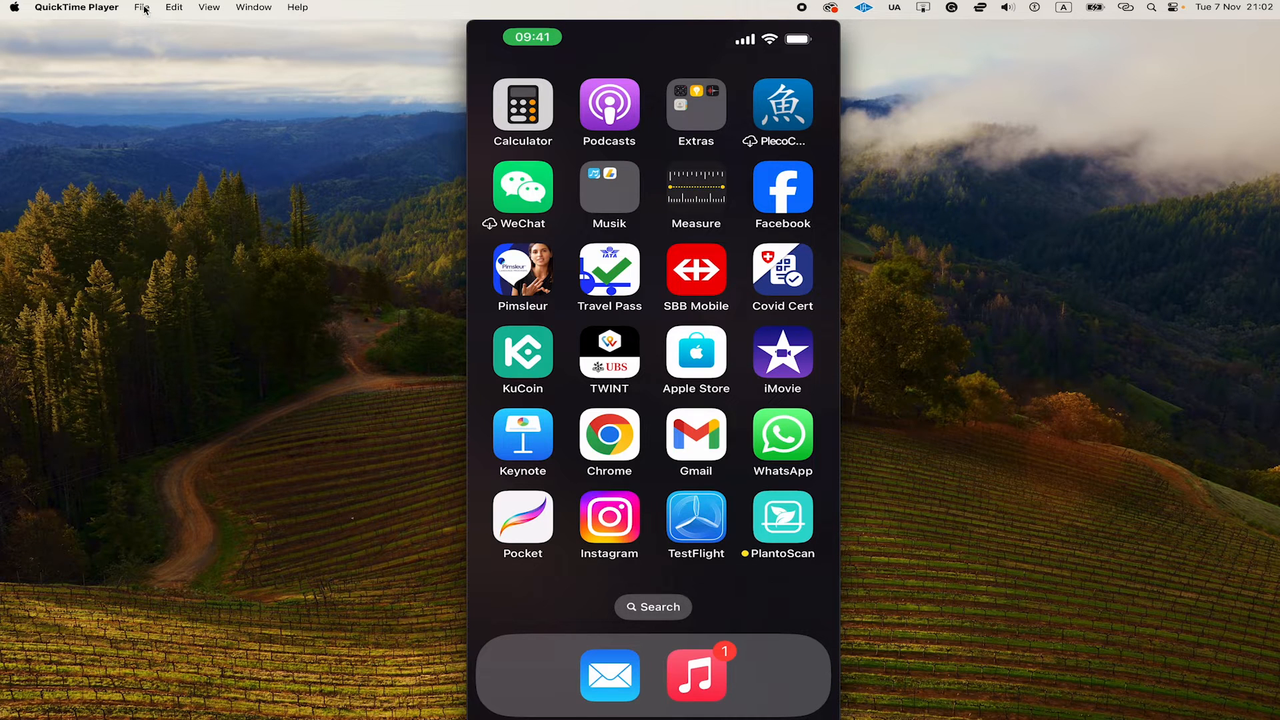
Step: Save the recording as 'Test Recording' in Downloads via File > Save
{"action": "left_click", "coordinate": [142, 7]}
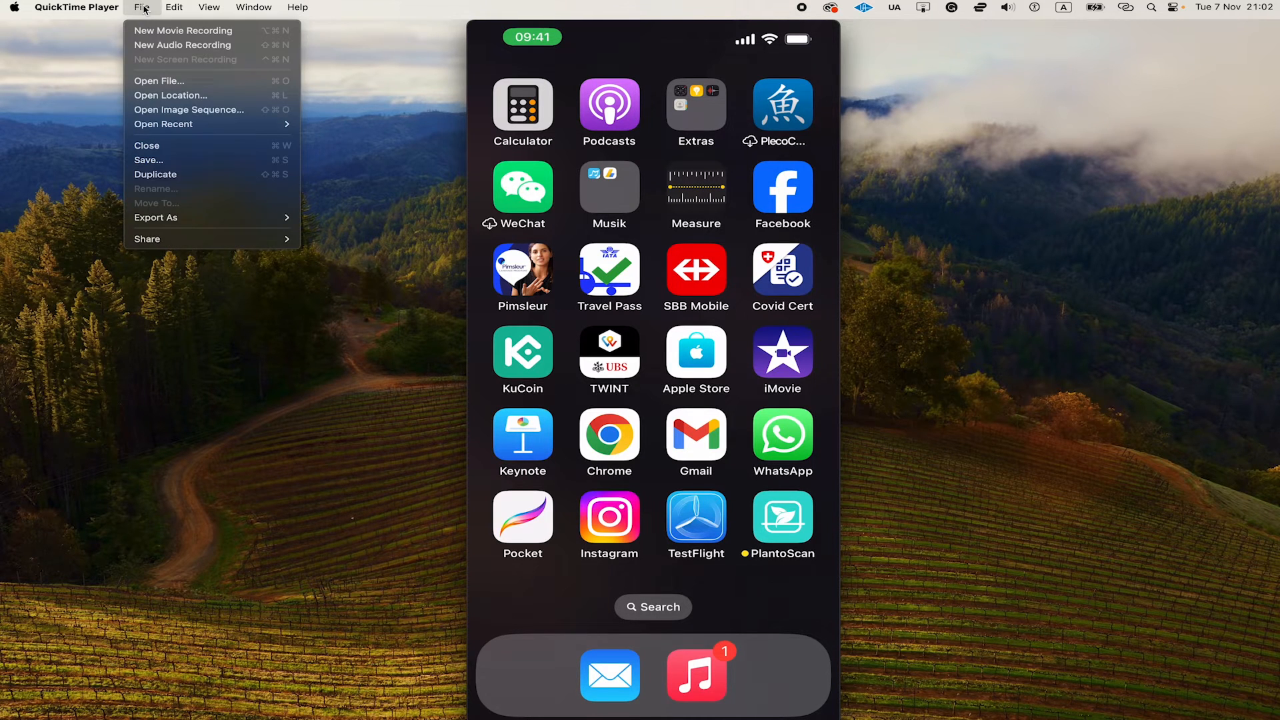
{"action": "left_click", "coordinate": [156, 217]}
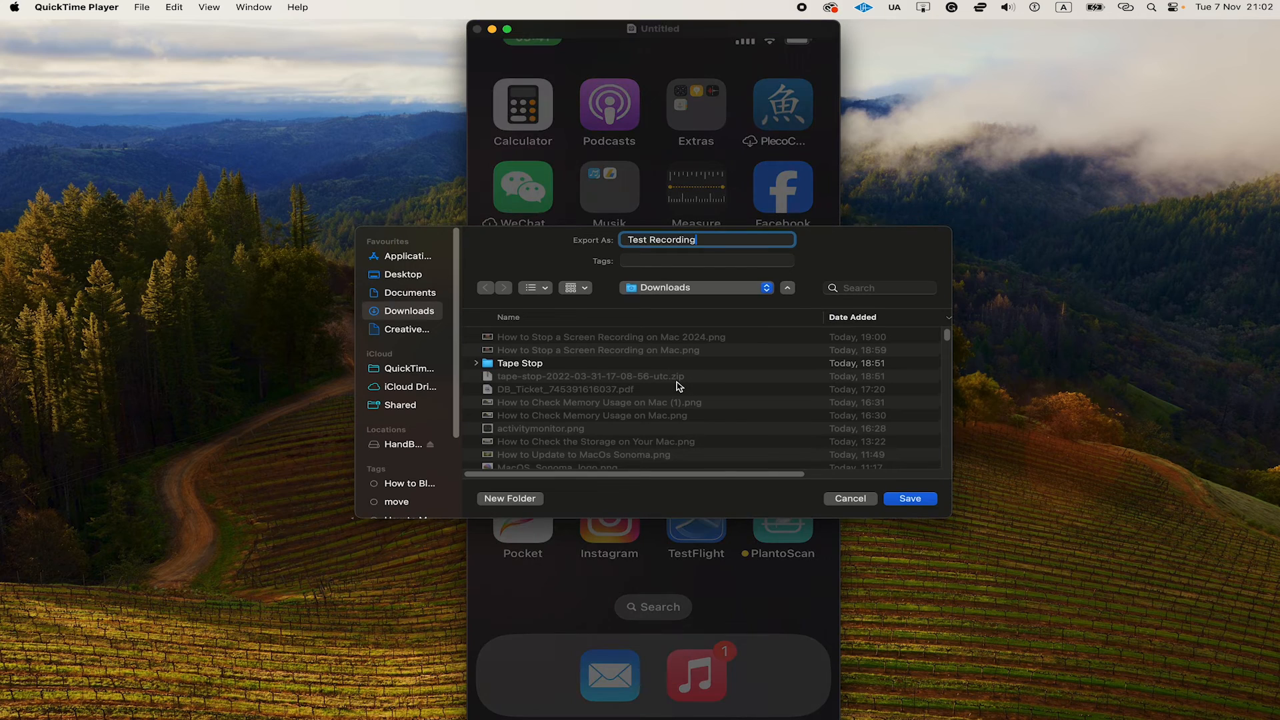
{"action": "mouse_move", "coordinate": [920, 506]}
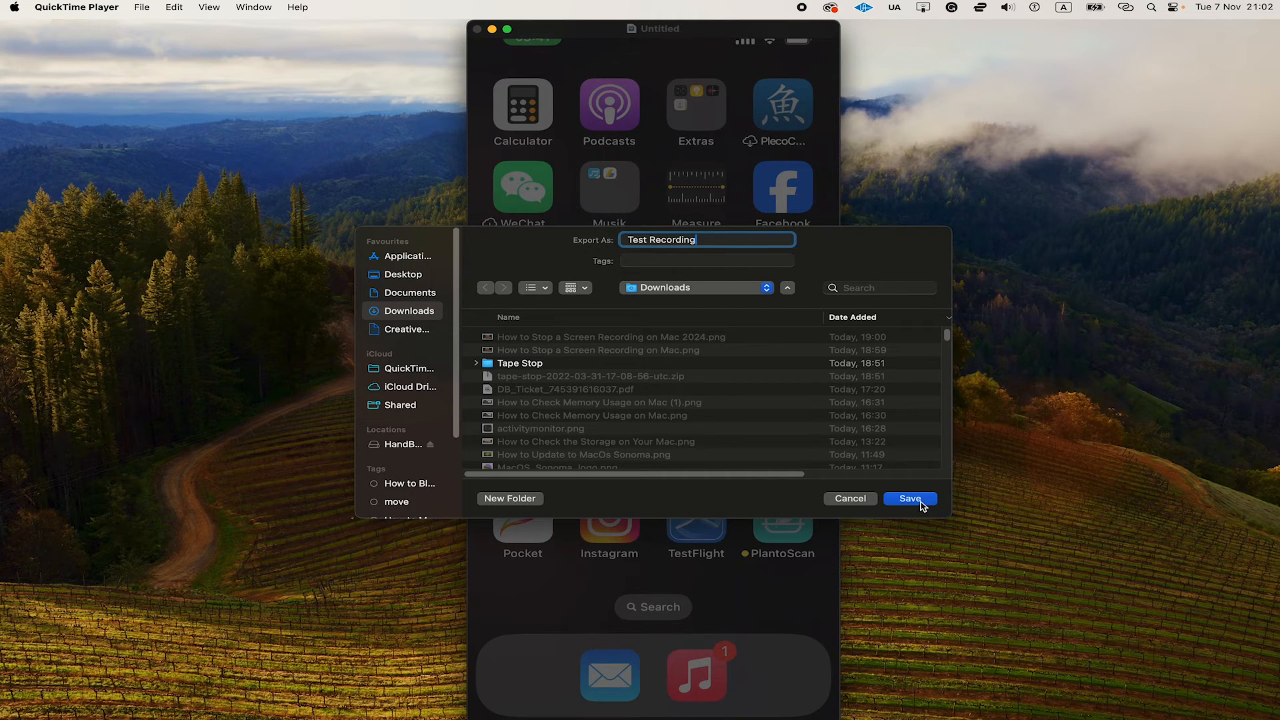
{"action": "left_click", "coordinate": [909, 499]}
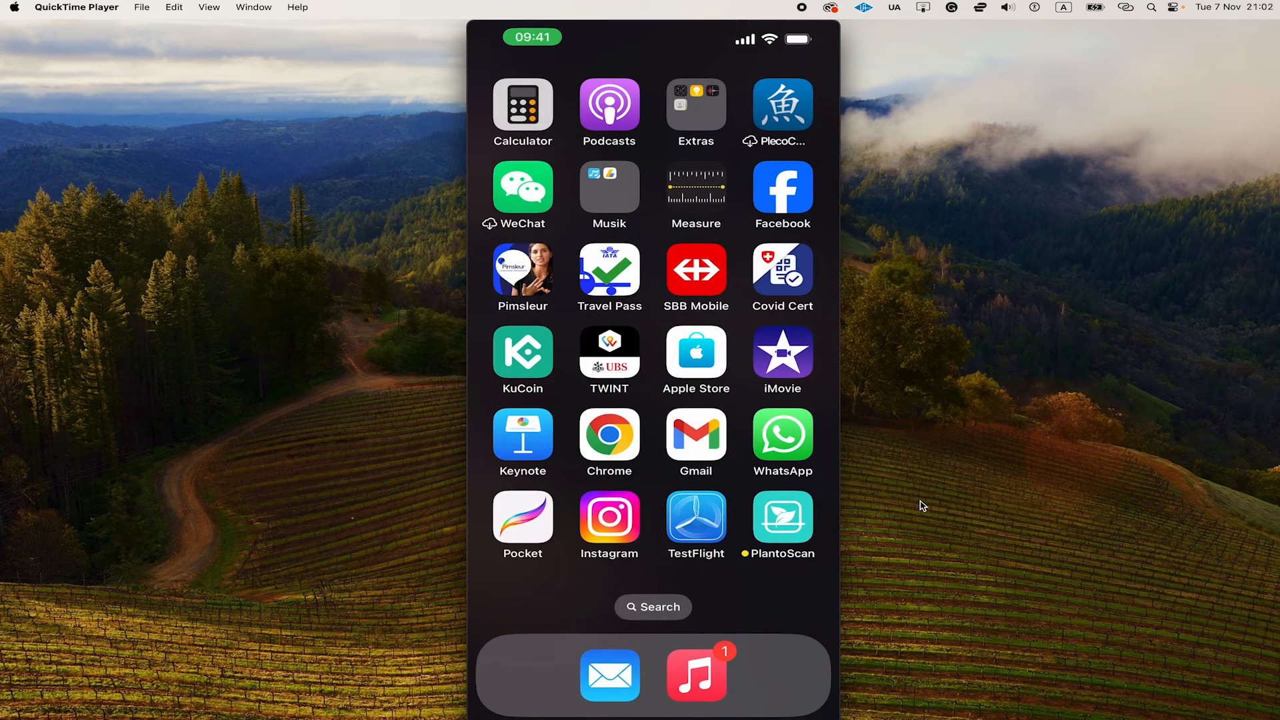